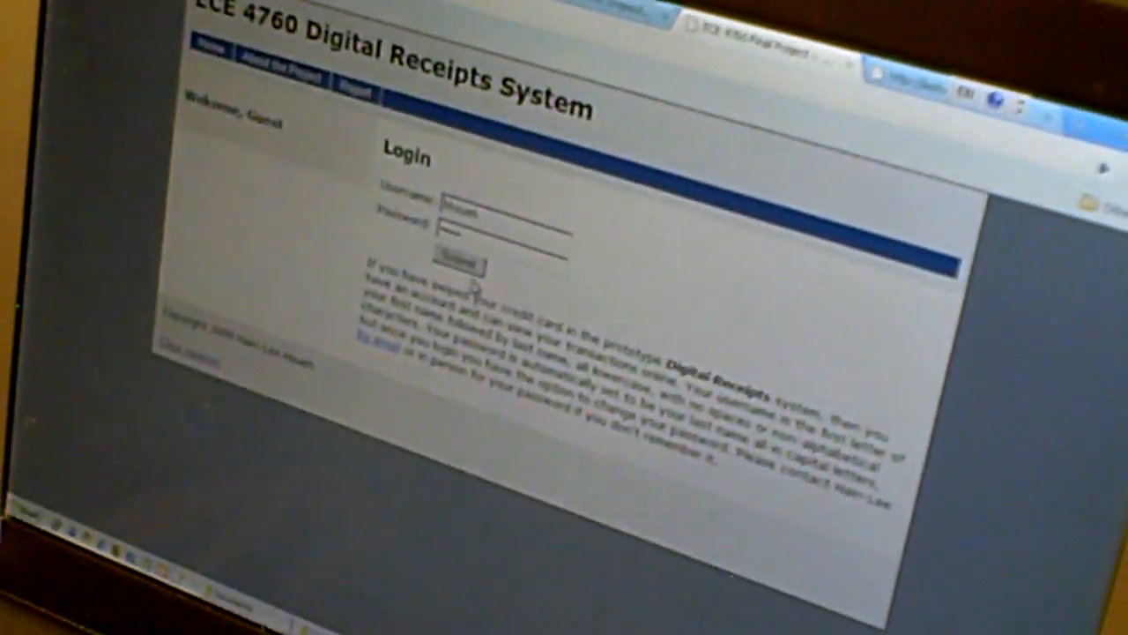
# Log in with username and password to reach the Transactions page showing the one card purchase.
pyautogui.click(462, 258)
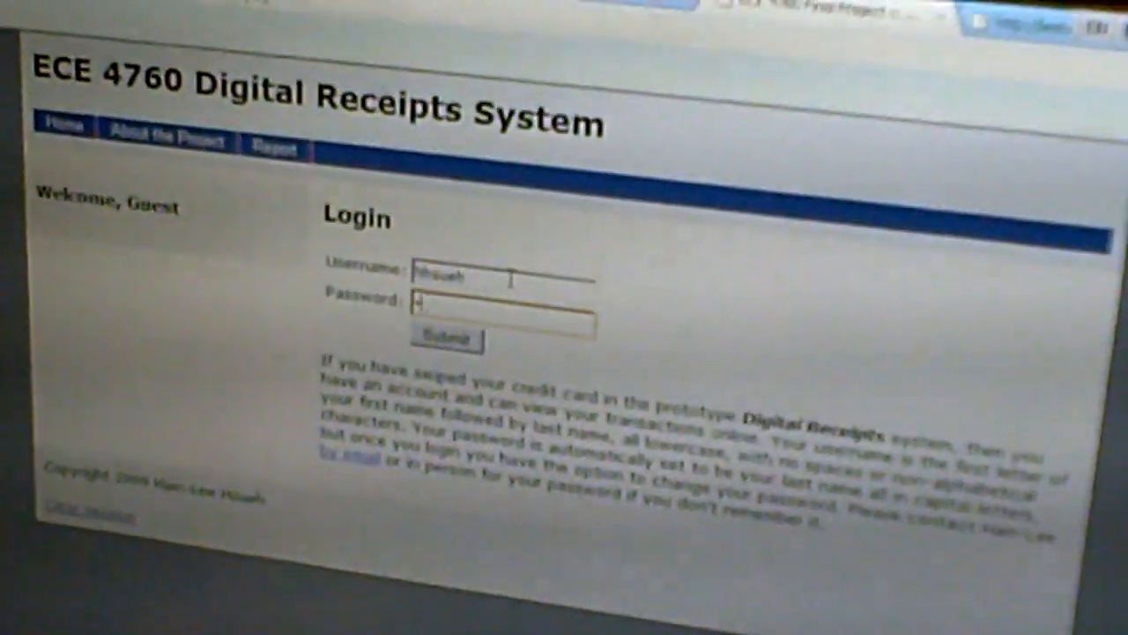
pyautogui.click(448, 339)
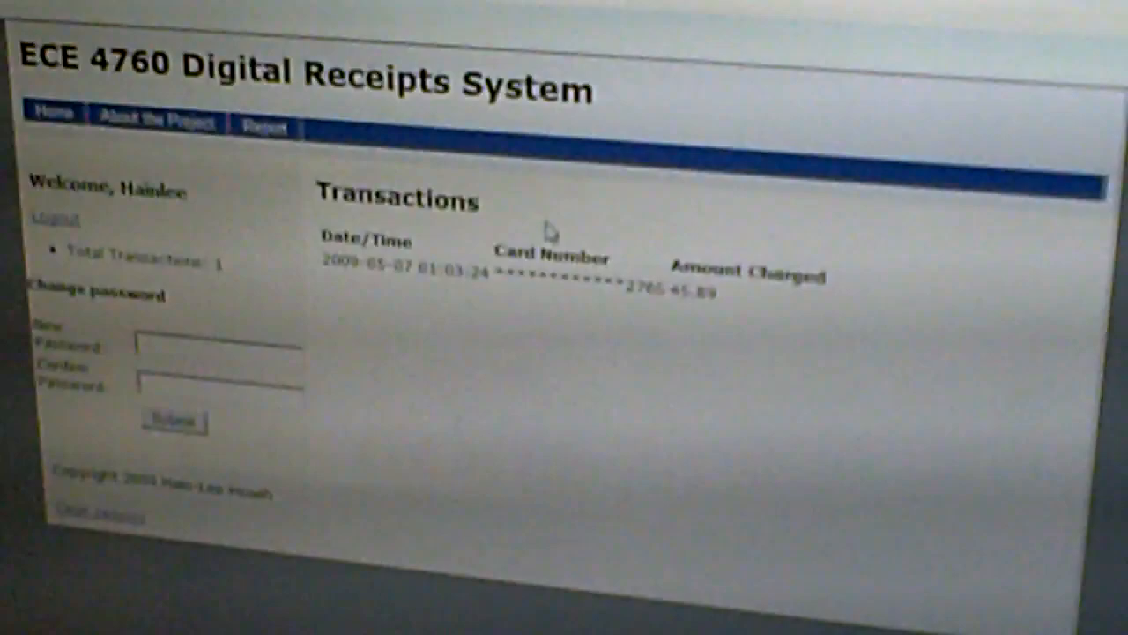